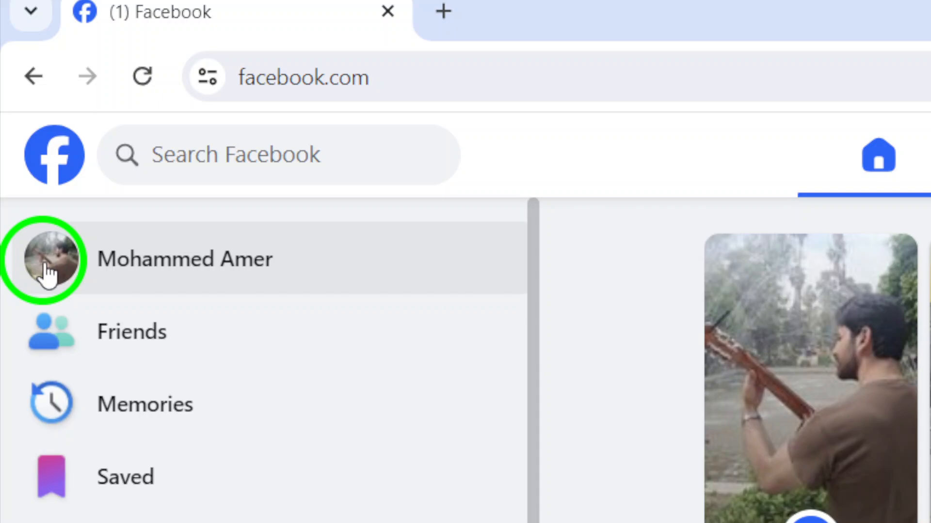
# Go to your own profile from the left sidebar of the home feed.
pyautogui.click(50, 258)
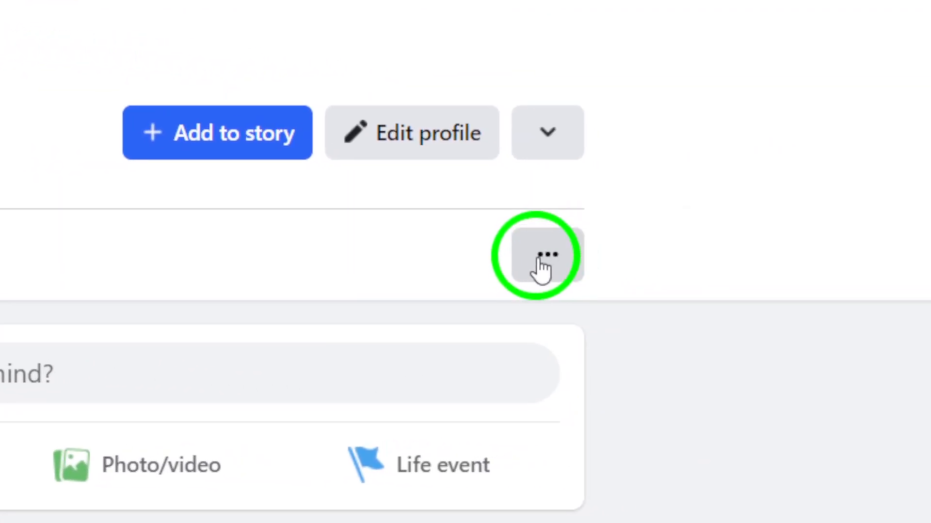
# From the profile's more-options menu, go to the Activity log.
pyautogui.click(545, 256)
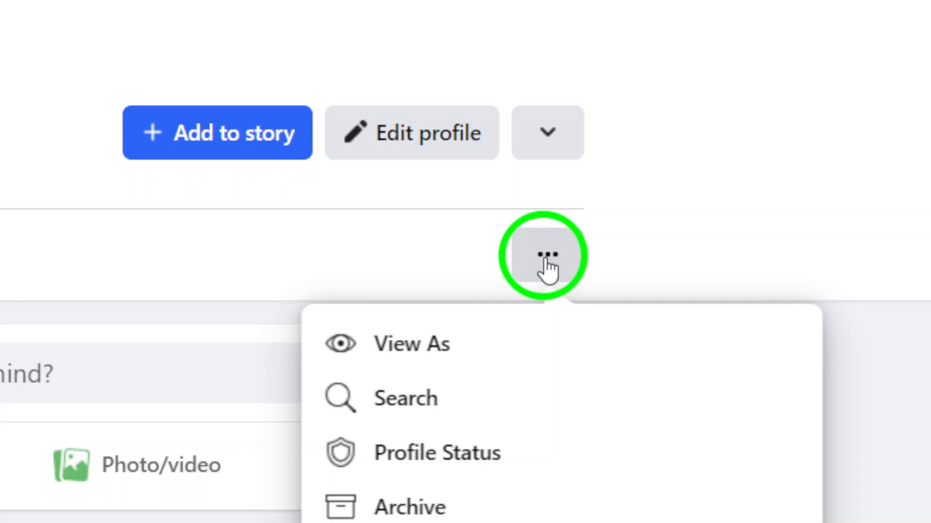
pyautogui.scroll(-3)
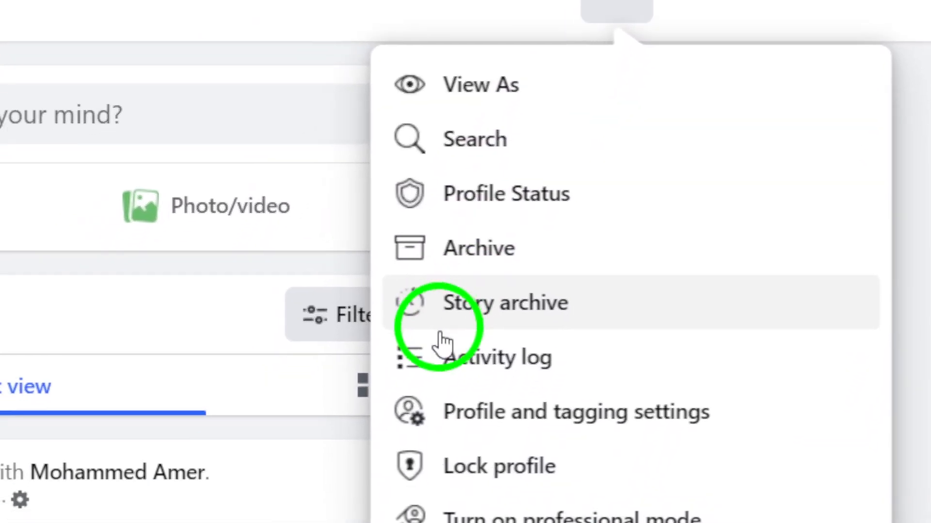
pyautogui.scroll(-3)
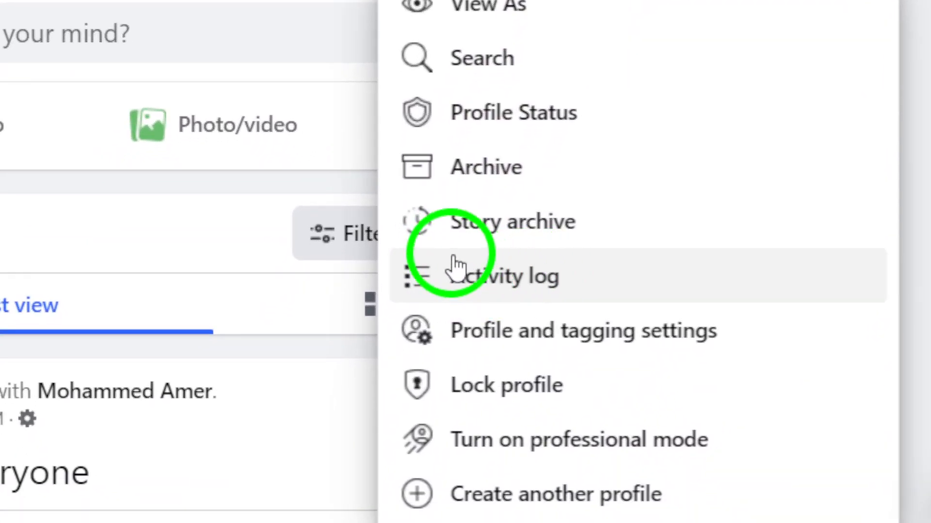
pyautogui.moveTo(534, 229)
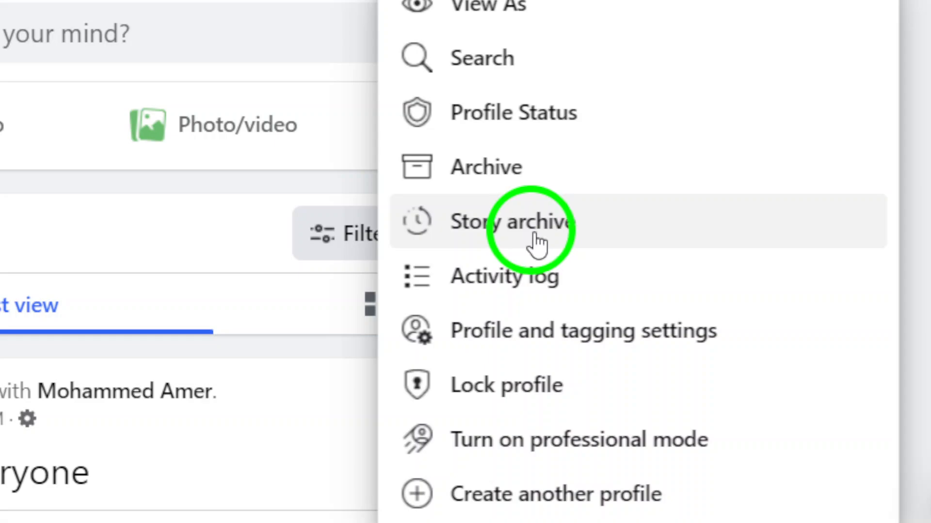
pyautogui.click(503, 274)
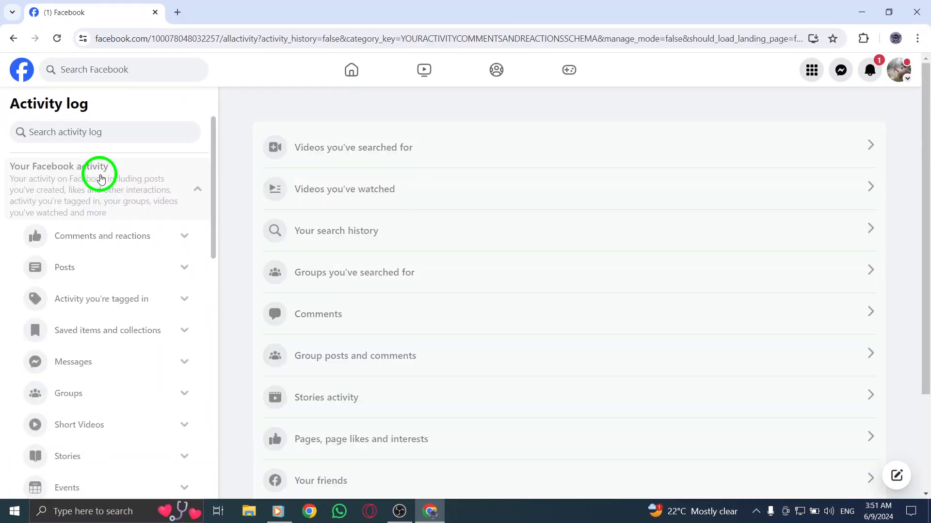
# Under Your Facebook activity, expand Comments and reactions and view Likes and reactions.
pyautogui.click(101, 236)
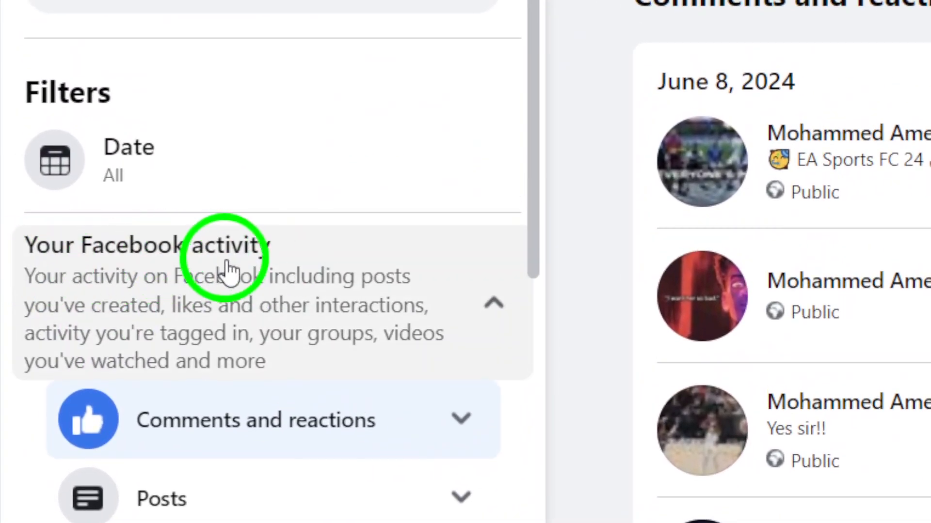
pyautogui.scroll(-3)
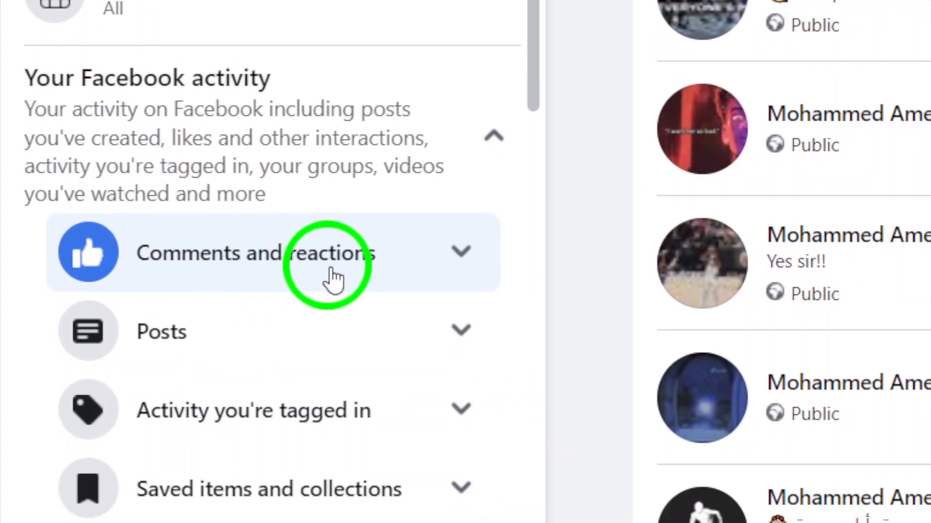
pyautogui.click(255, 252)
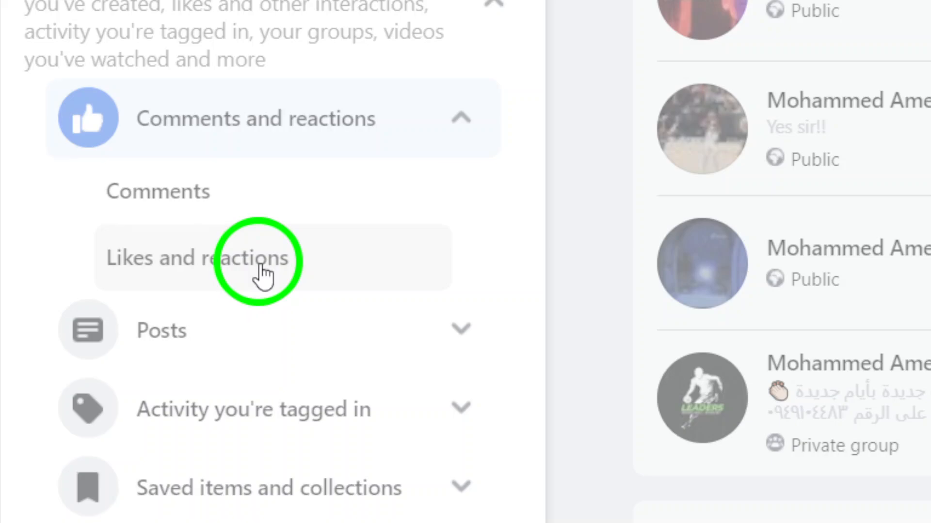
pyautogui.click(194, 256)
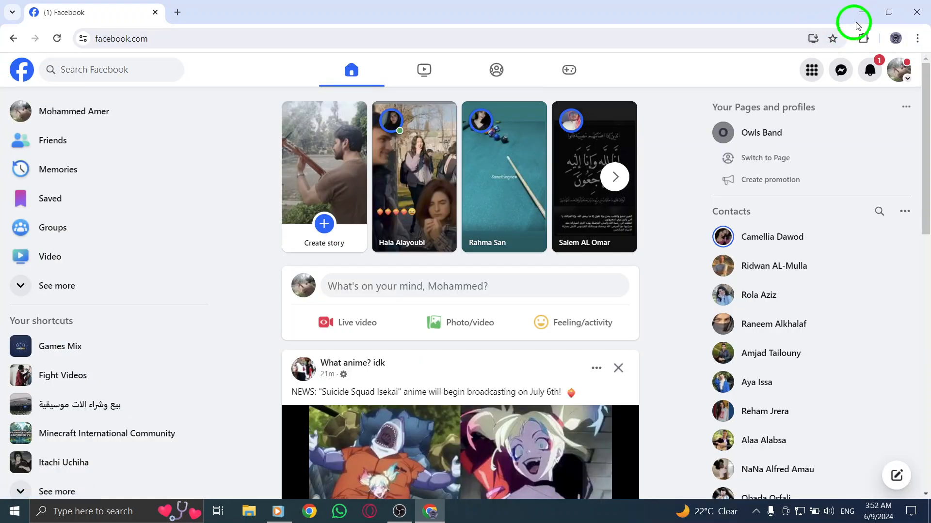
# Minimize the browser so the Windows desktop shows.
pyautogui.click(859, 12)
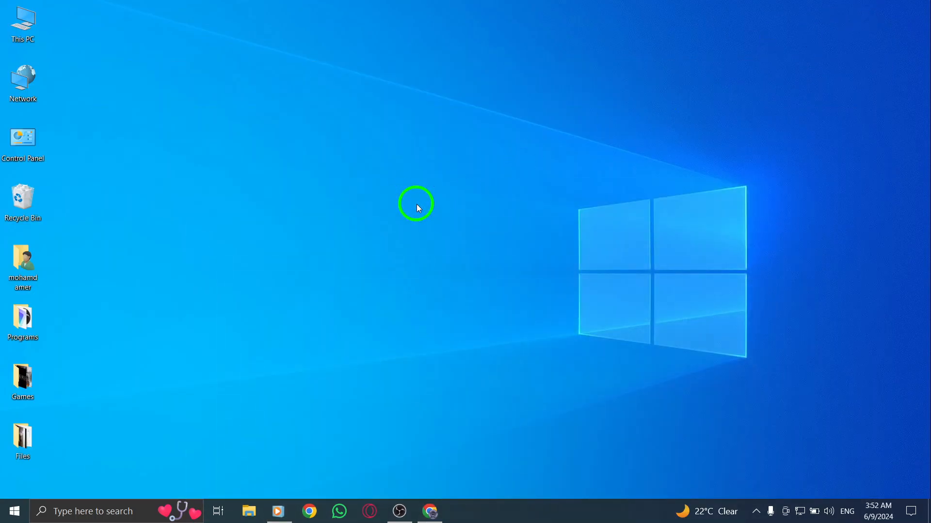